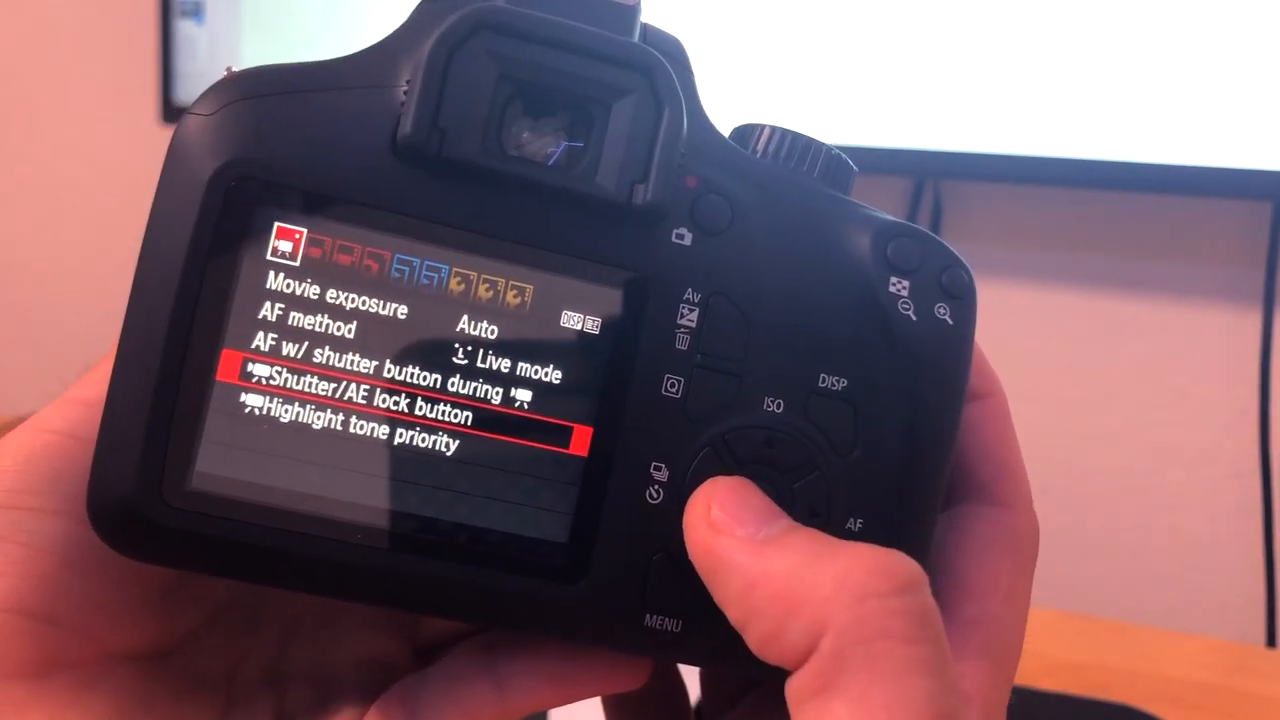
- Open the Shutter/AE lock button options, currently set to AF/AE lock
{"action": "left_click", "coordinate": [745, 450]}
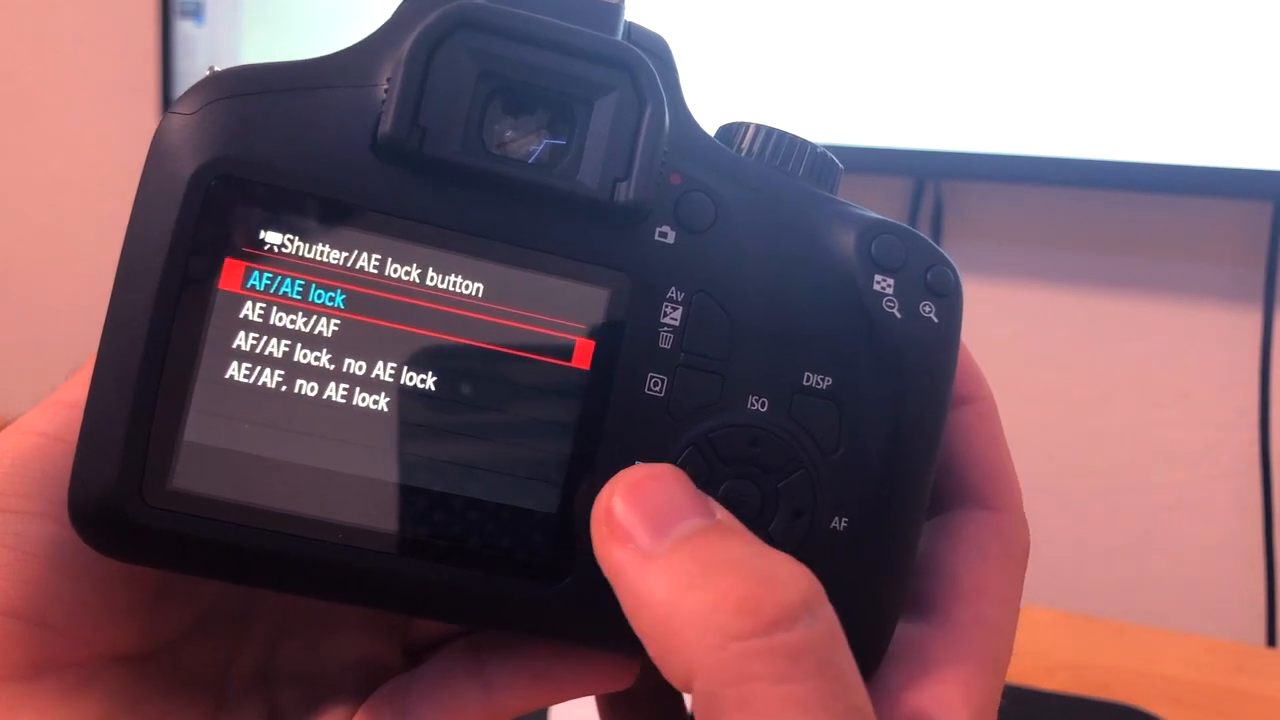